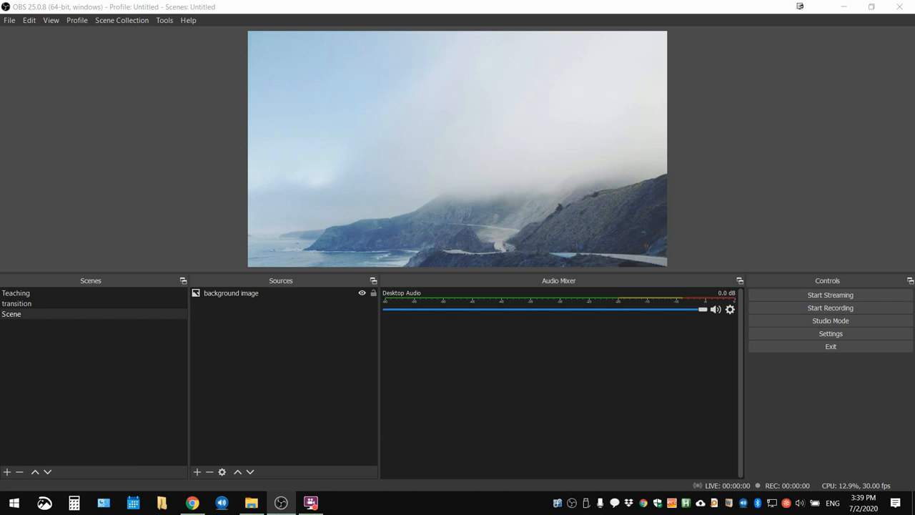
mouse_move(353, 364)
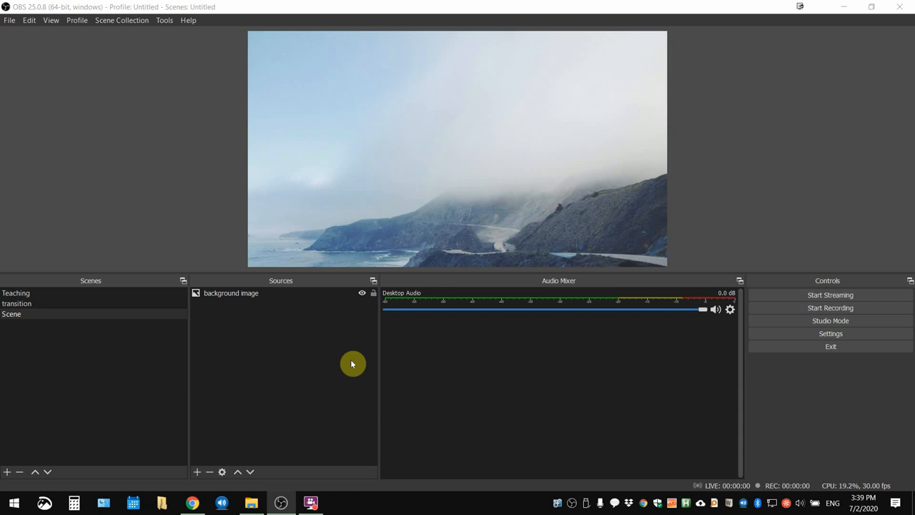
mouse_move(281, 343)
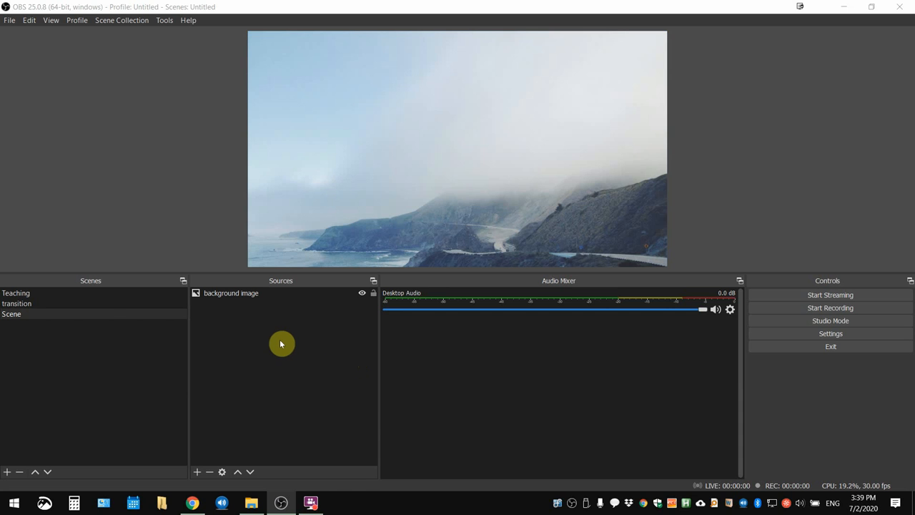
mouse_move(198, 477)
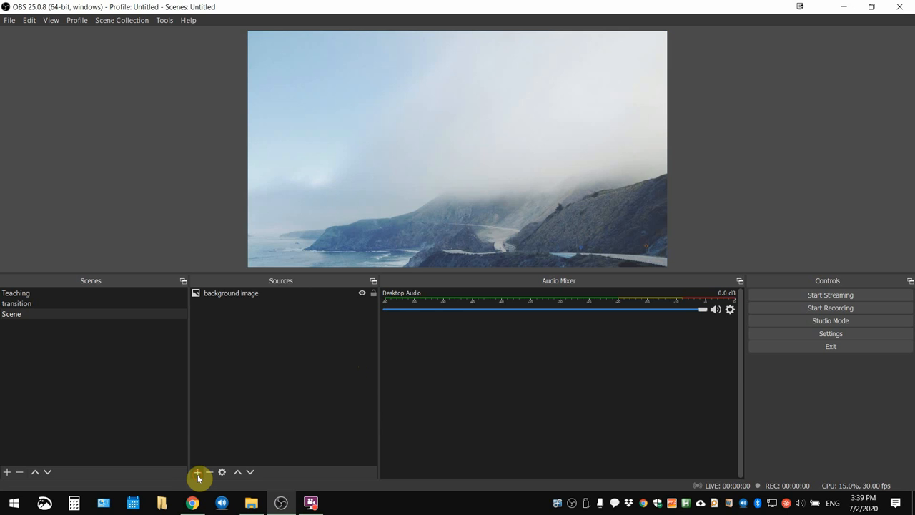
Add an Audio Input Capture source and name it 'My Microphone'.
click(198, 471)
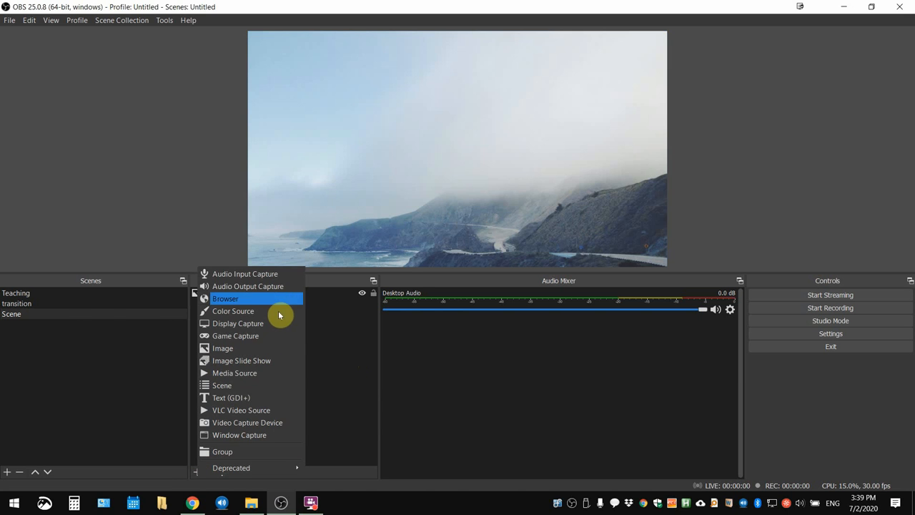
mouse_move(286, 277)
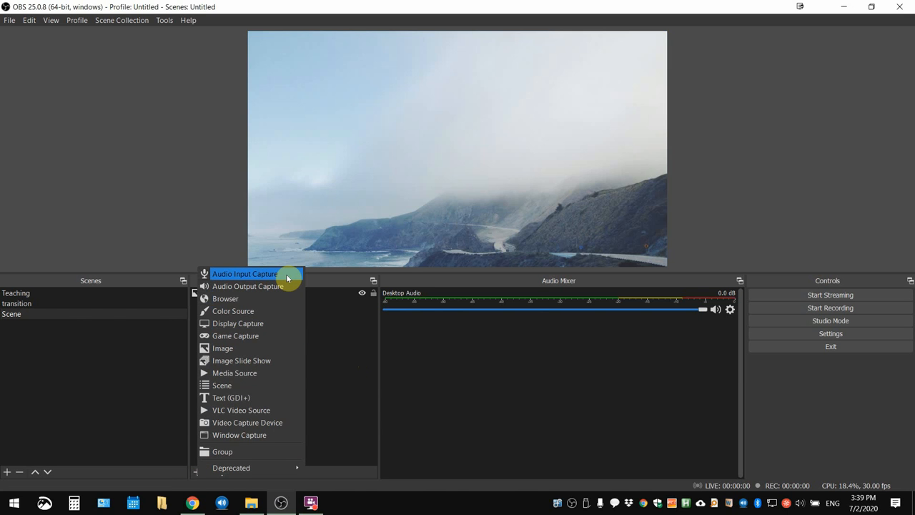
click(245, 273)
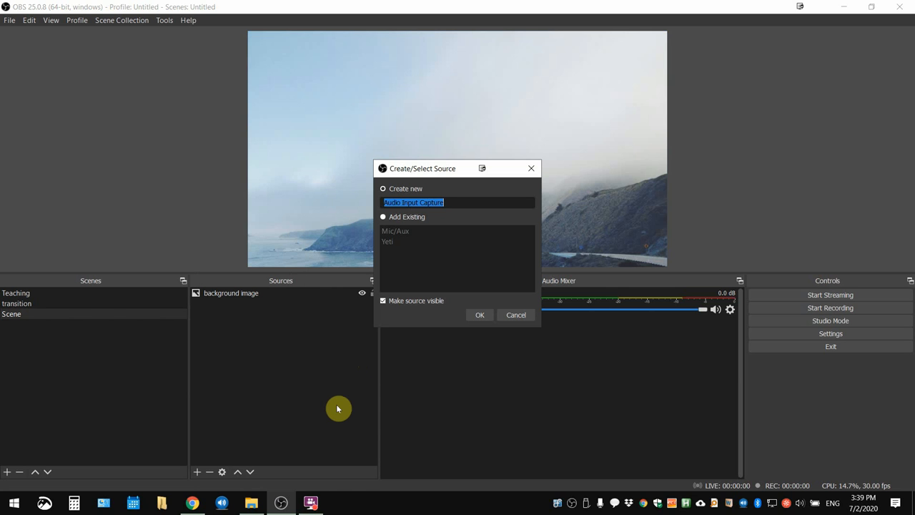
text(My Micr)
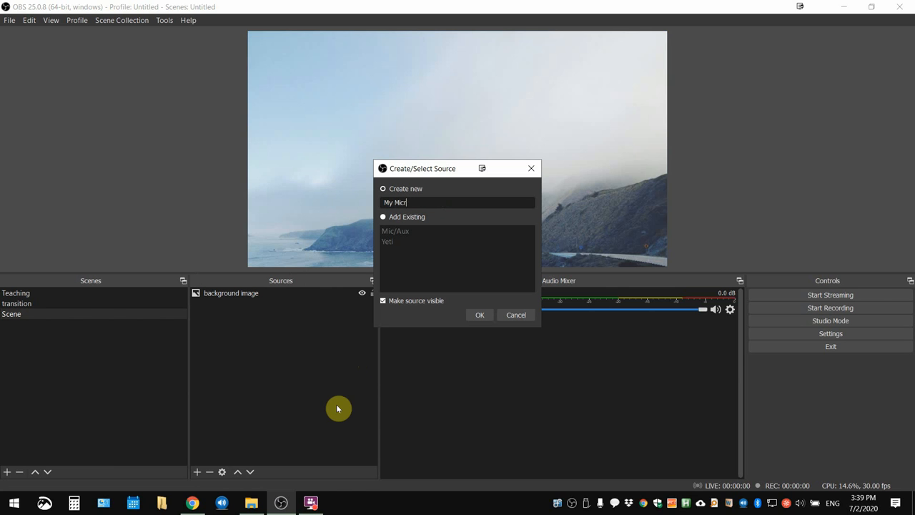
text(ophone)
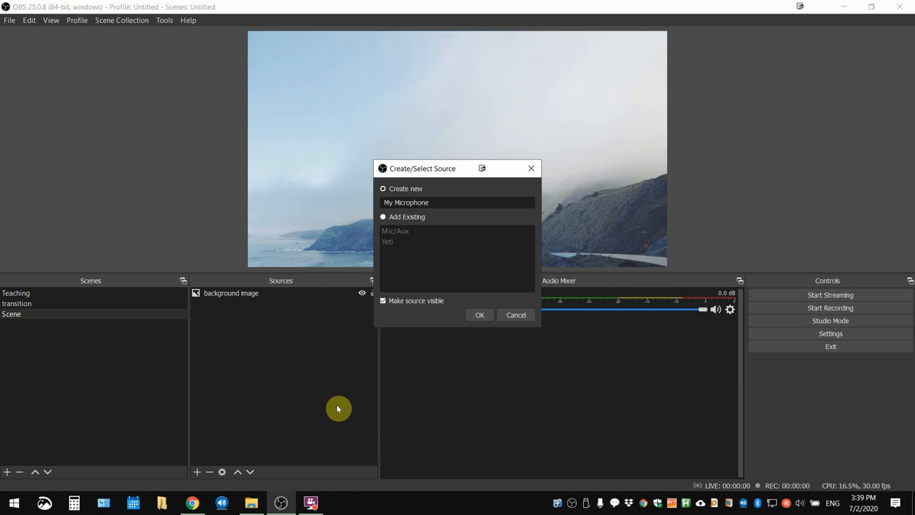
click(480, 314)
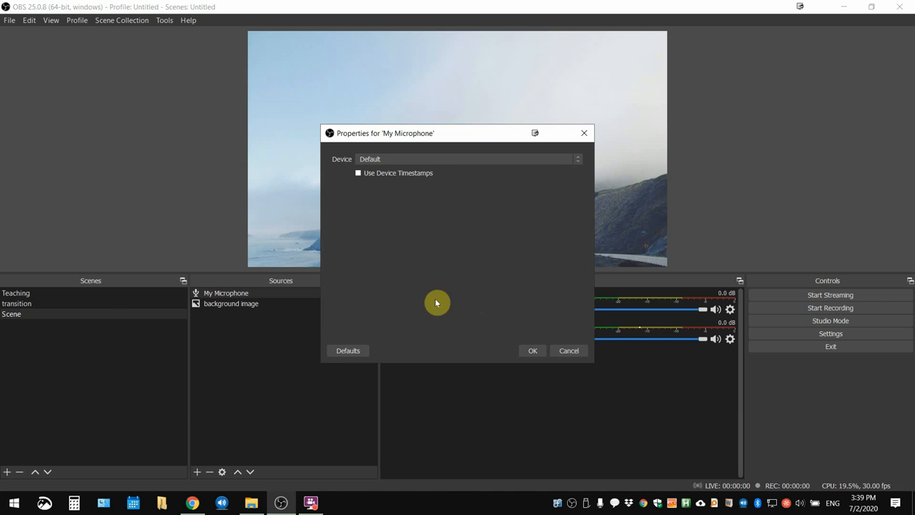
mouse_move(565, 234)
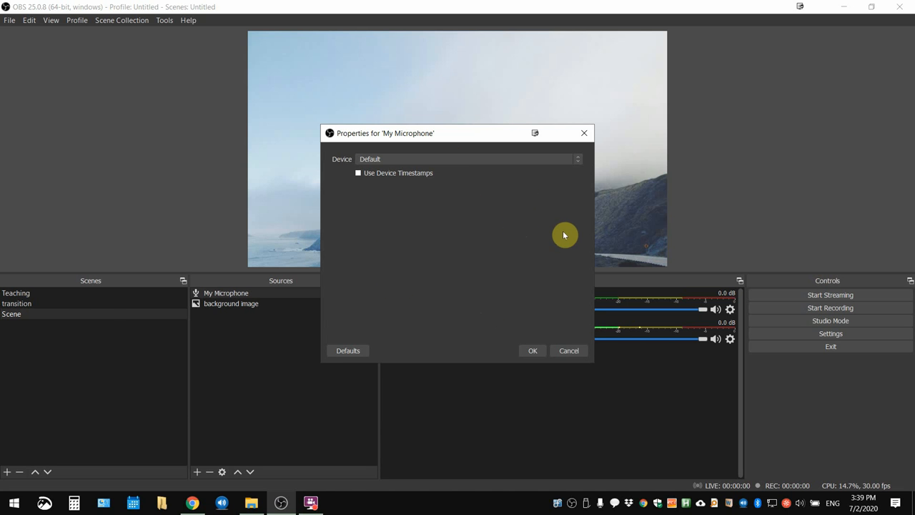
Set the source's device to Microphone (Yeti Stereo Microphone) and apply it.
click(469, 159)
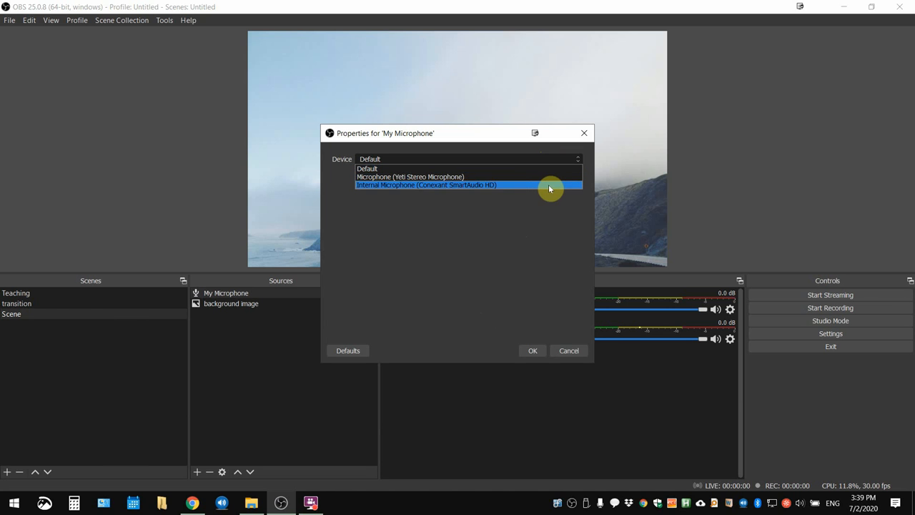
mouse_move(556, 183)
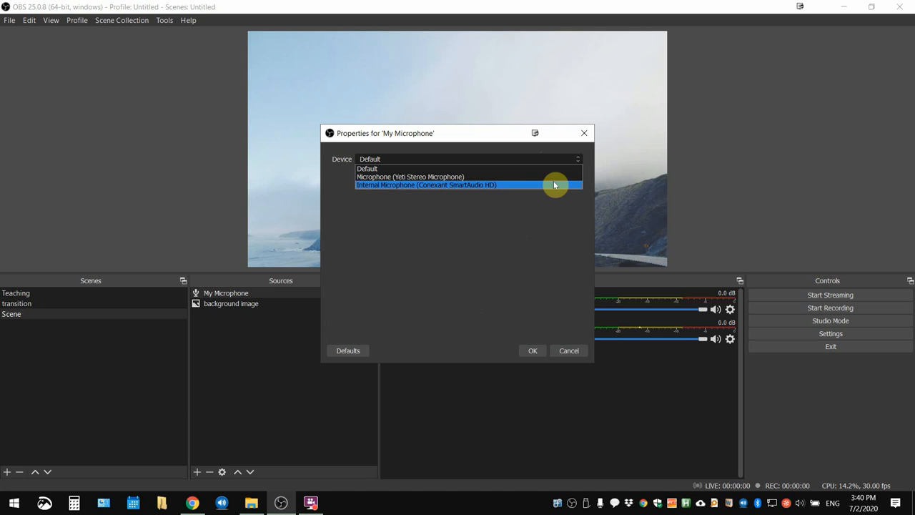
mouse_move(557, 176)
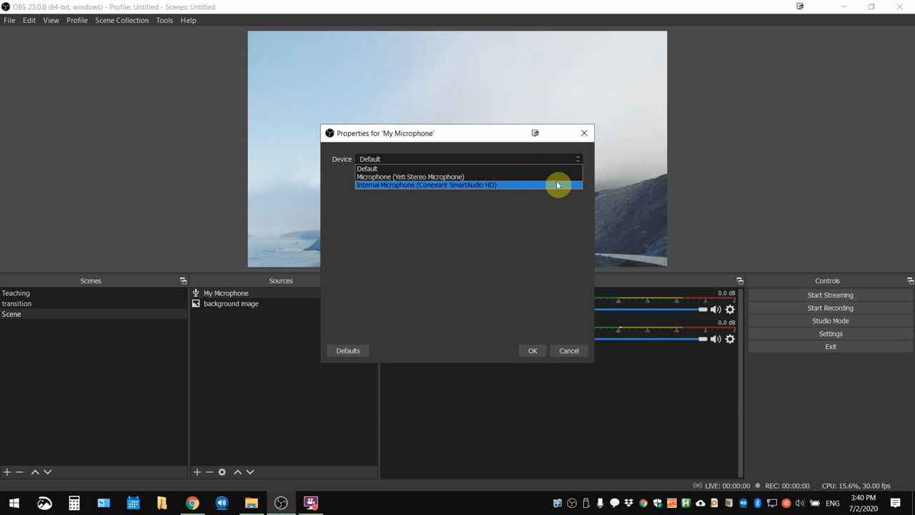
mouse_move(579, 177)
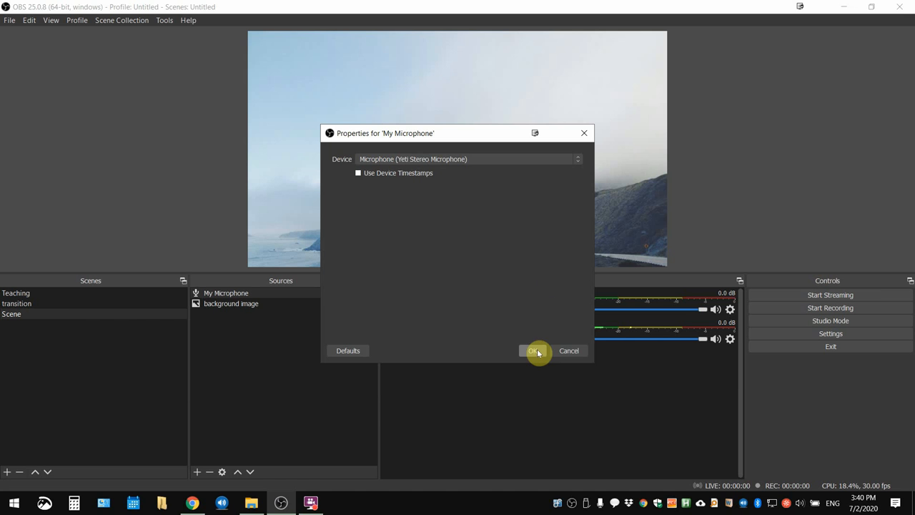
click(534, 350)
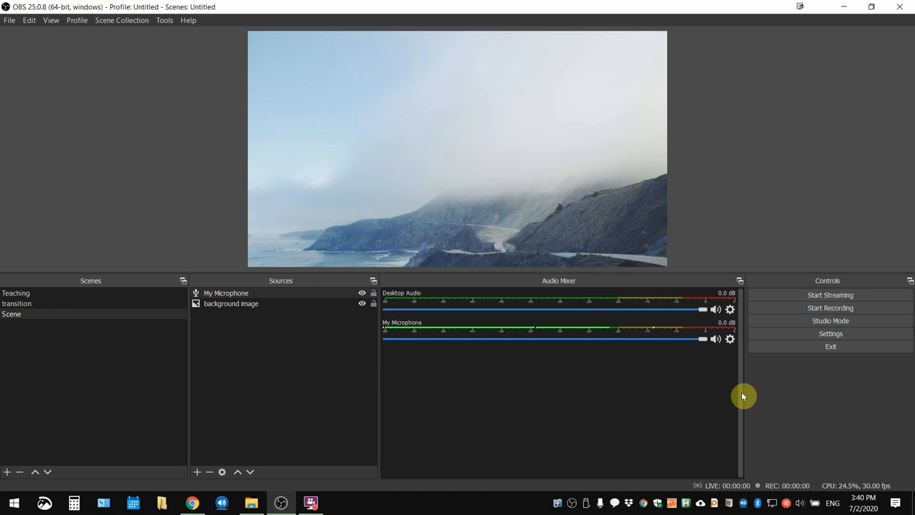
mouse_move(464, 402)
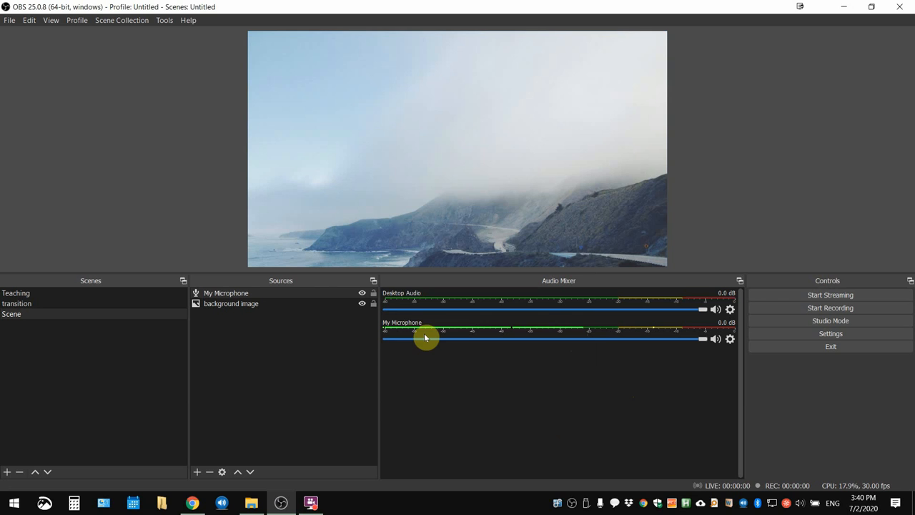
mouse_move(511, 377)
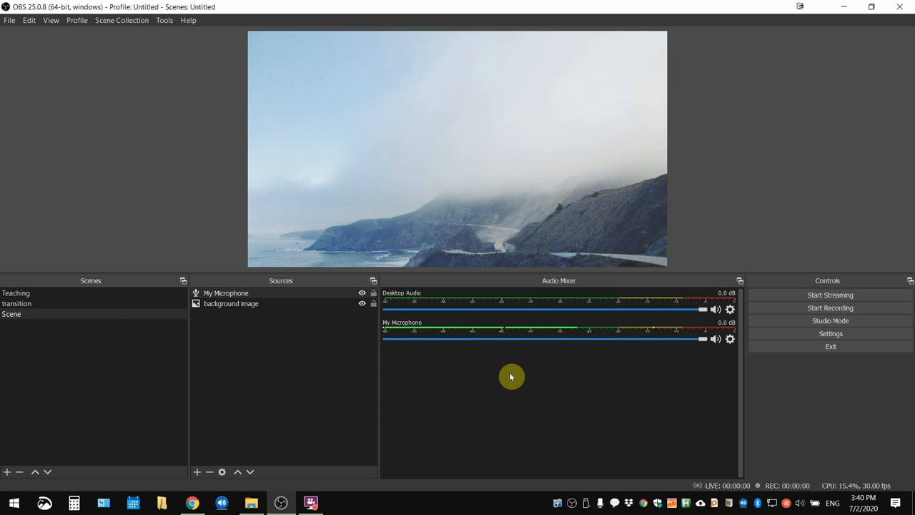
mouse_move(498, 385)
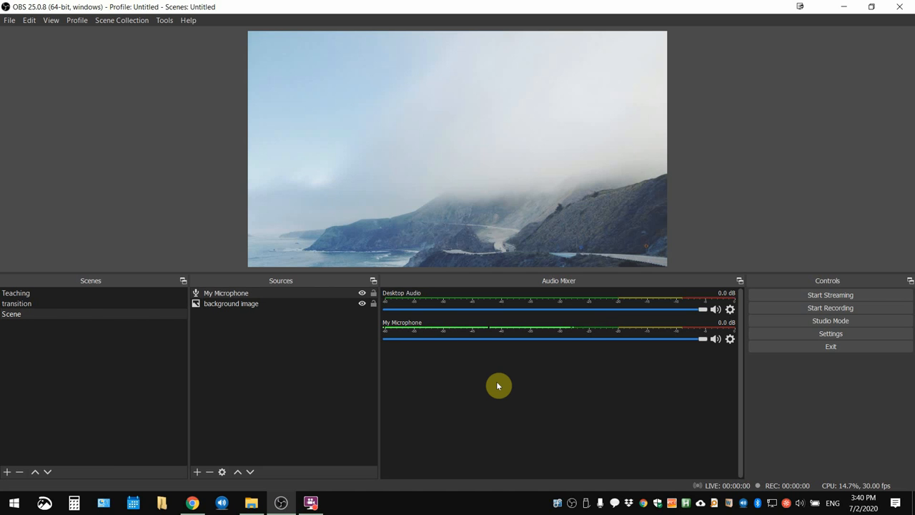
mouse_move(555, 378)
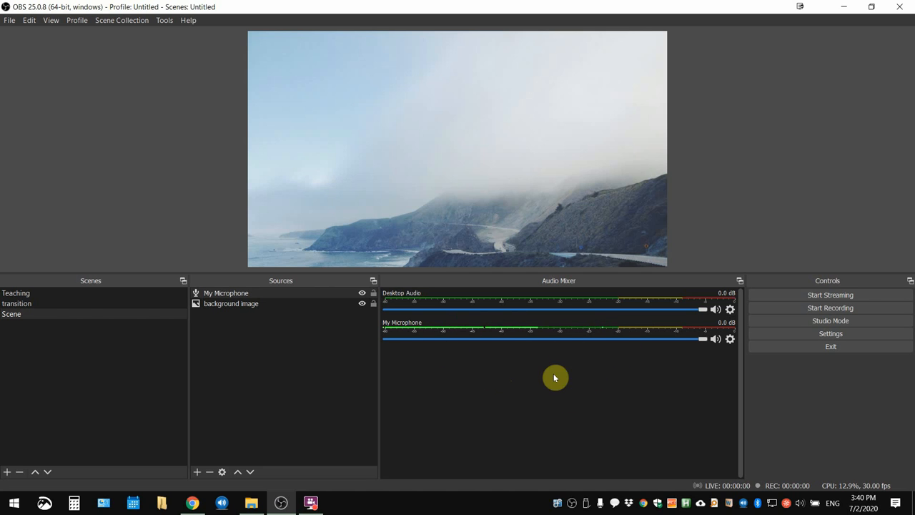
mouse_move(619, 371)
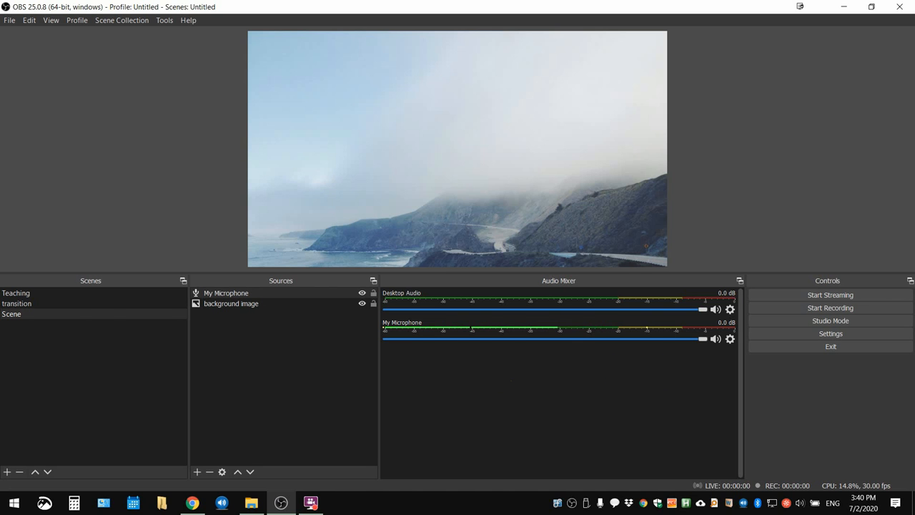
mouse_move(673, 393)
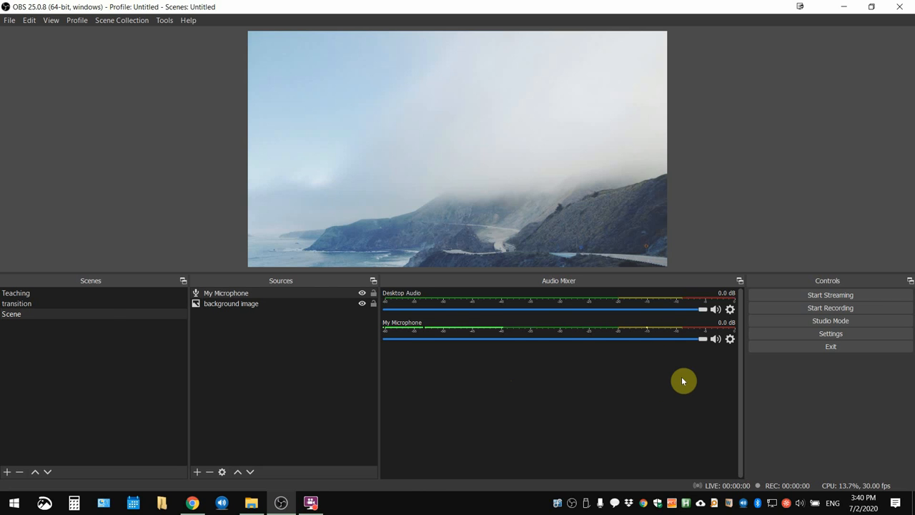
mouse_move(531, 388)
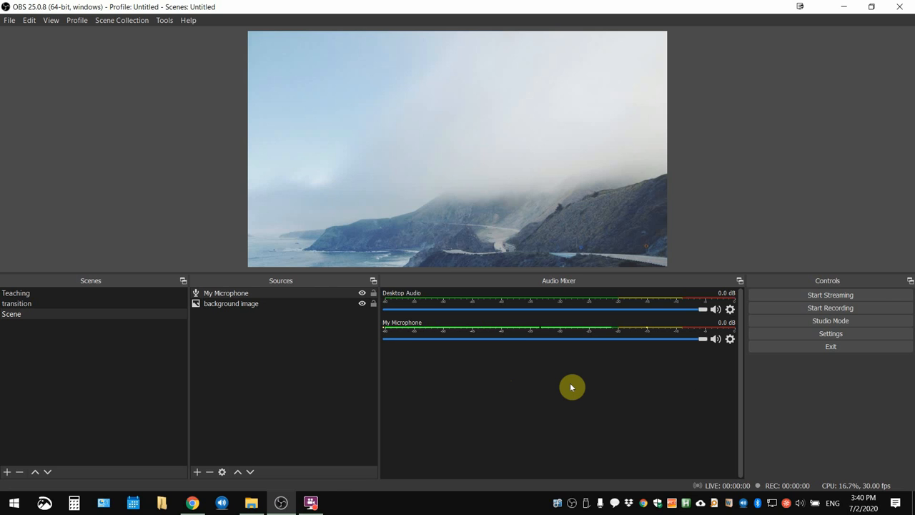
mouse_move(683, 371)
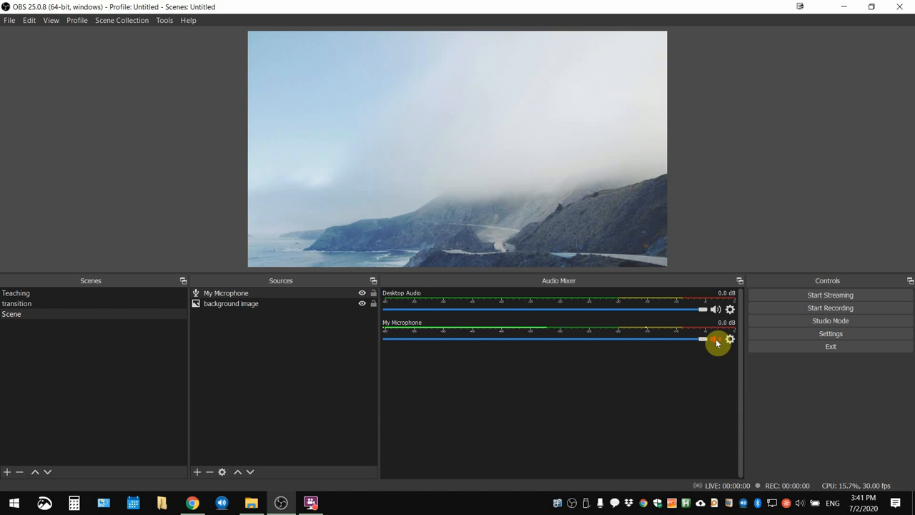
Mute My Microphone from its speaker icon in the Audio Mixer.
click(715, 338)
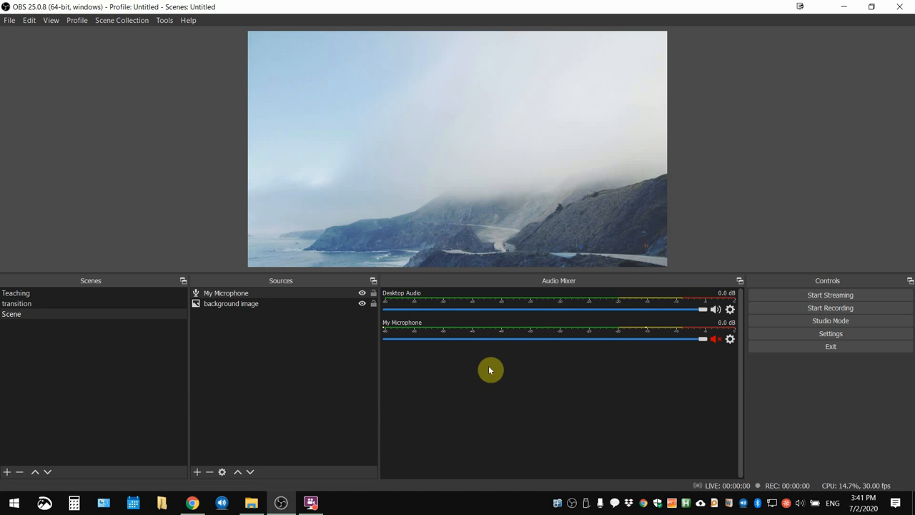
mouse_move(427, 347)
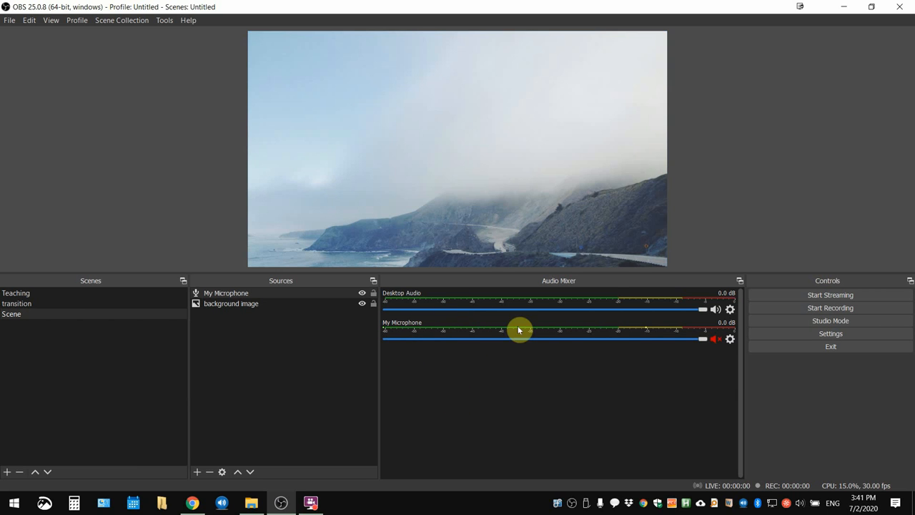
mouse_move(677, 373)
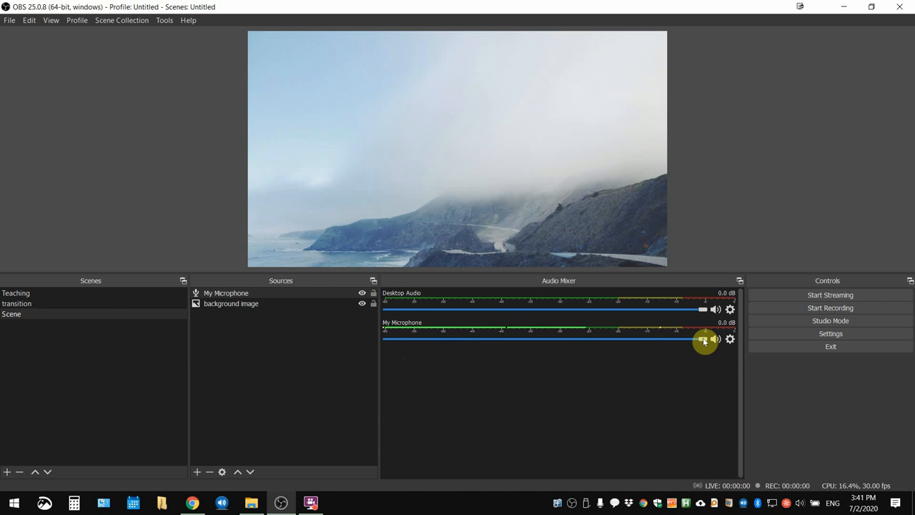
Slide My Microphone's volume down to -inf dB, then back up to full 0.0 dB.
drag(705, 338, 561, 338)
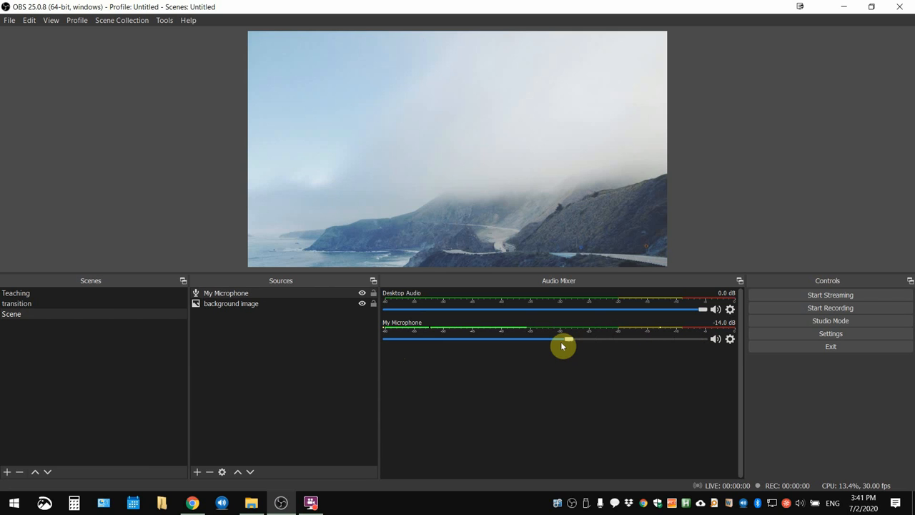
drag(564, 339, 384, 339)
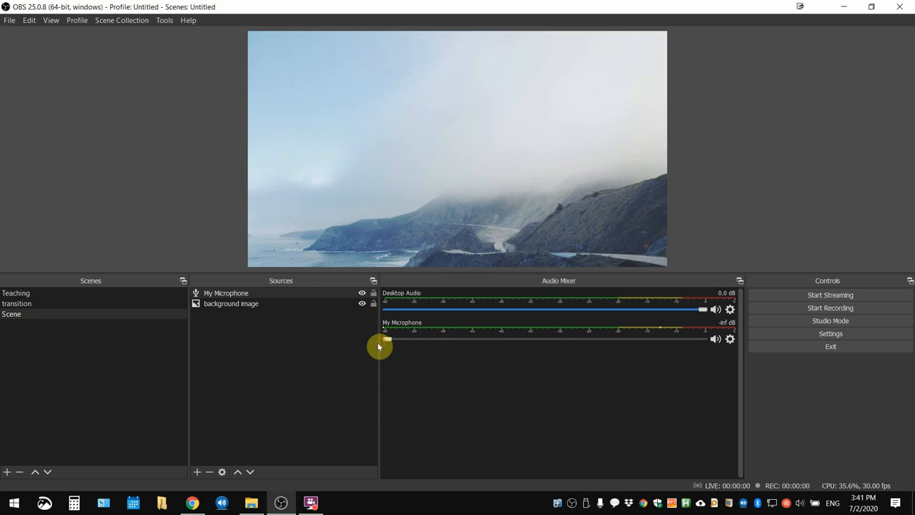
drag(384, 338, 508, 328)
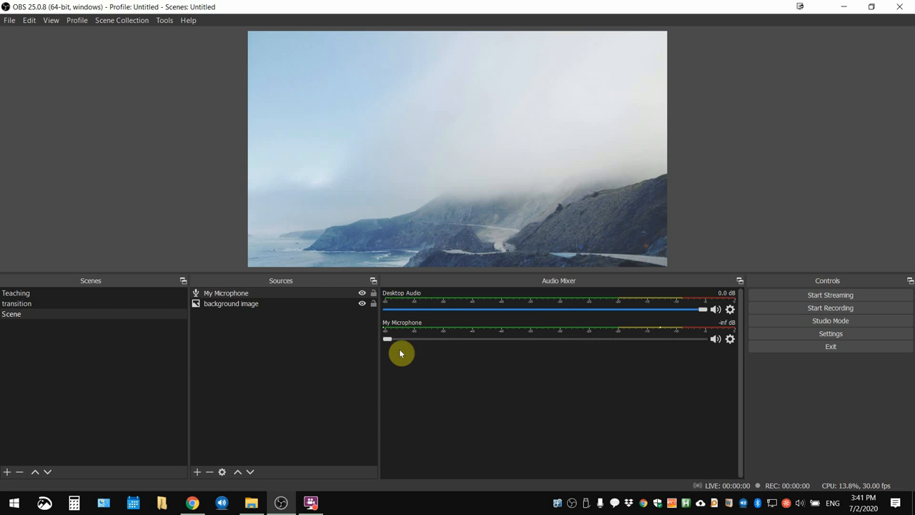
drag(386, 339, 523, 339)
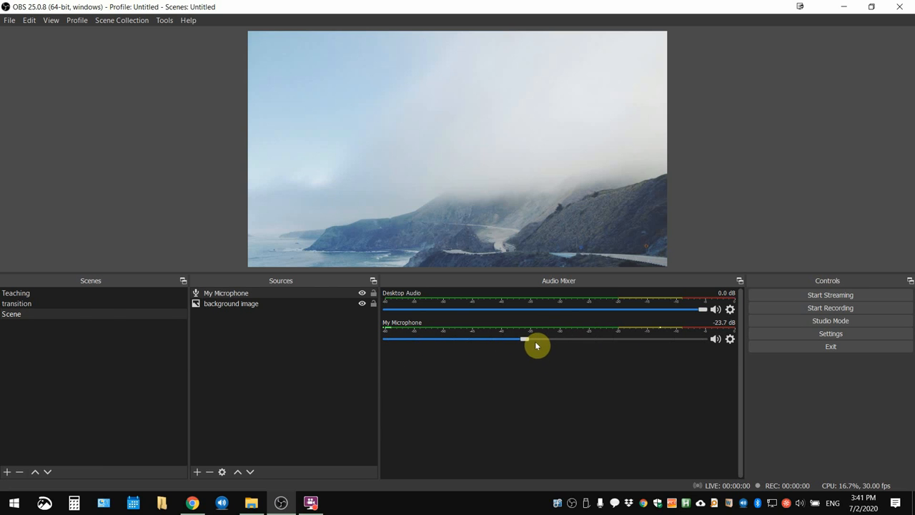
drag(522, 339, 703, 339)
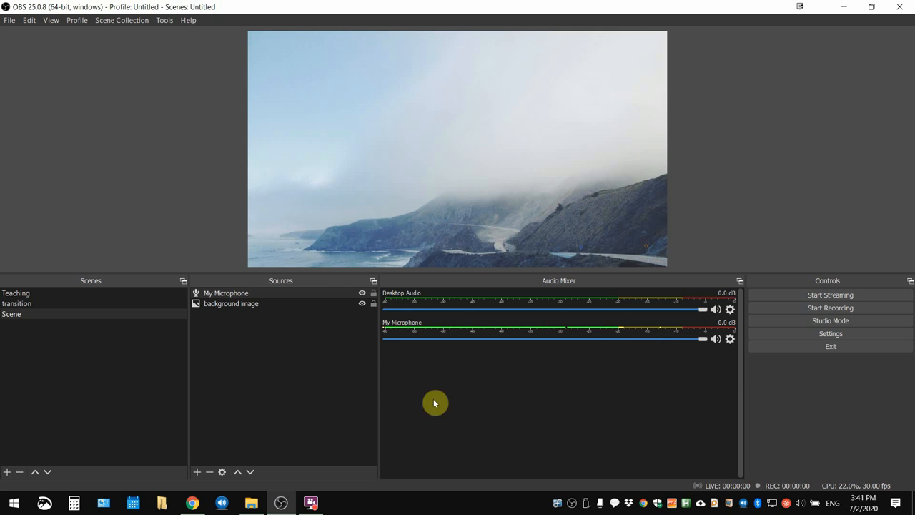
mouse_move(571, 407)
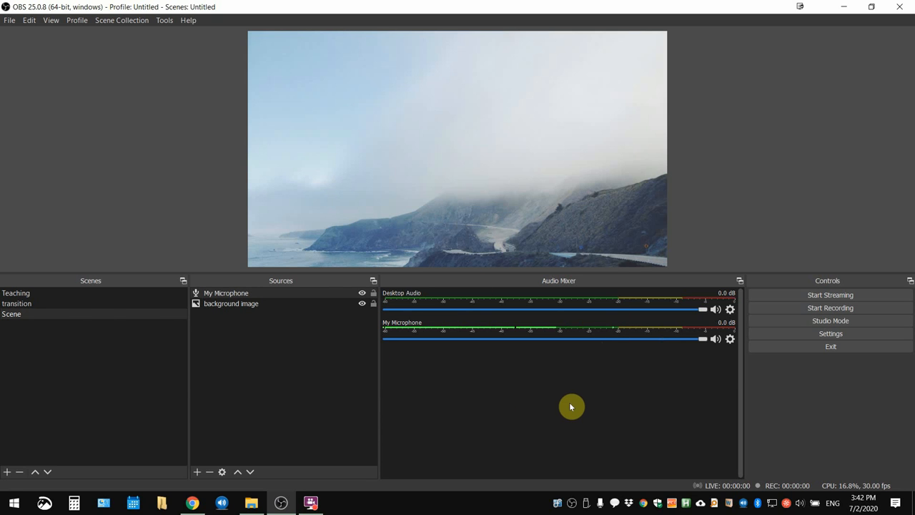
mouse_move(649, 393)
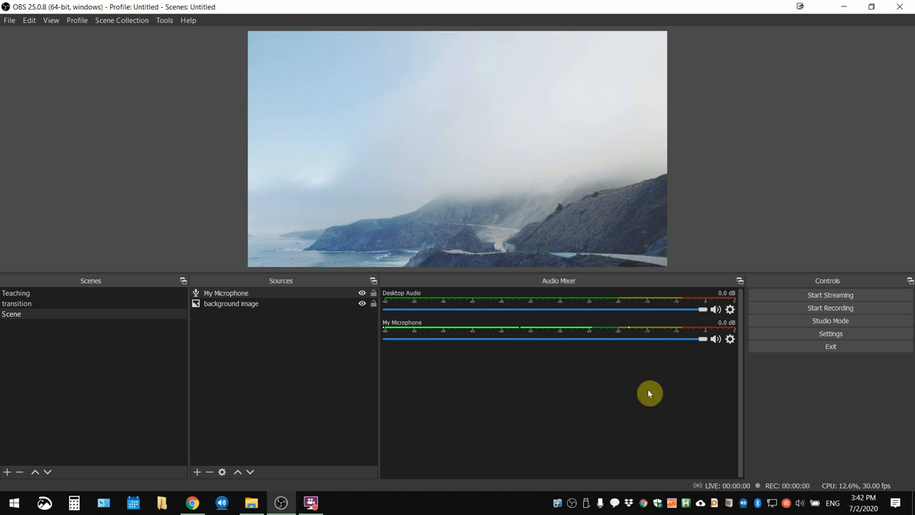